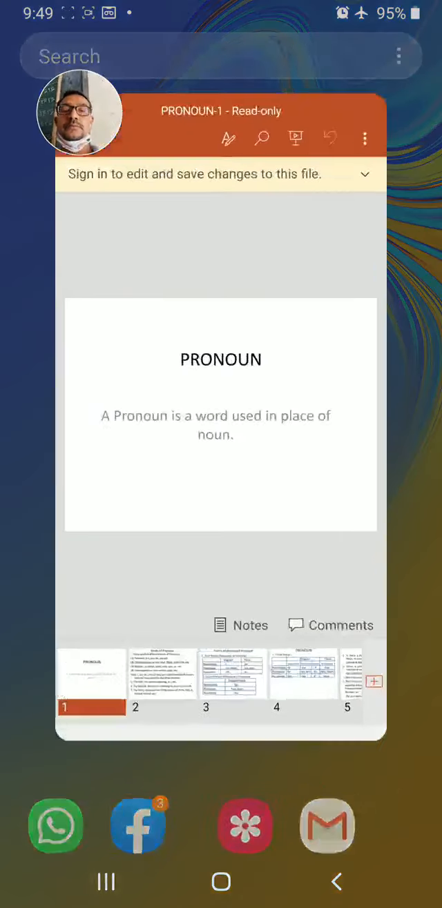
Restore the PRONOUN presentation from recent apps and show slide 2, 'Kinds of Pronoun'.
{"action": "left_click", "coordinate": [220, 415]}
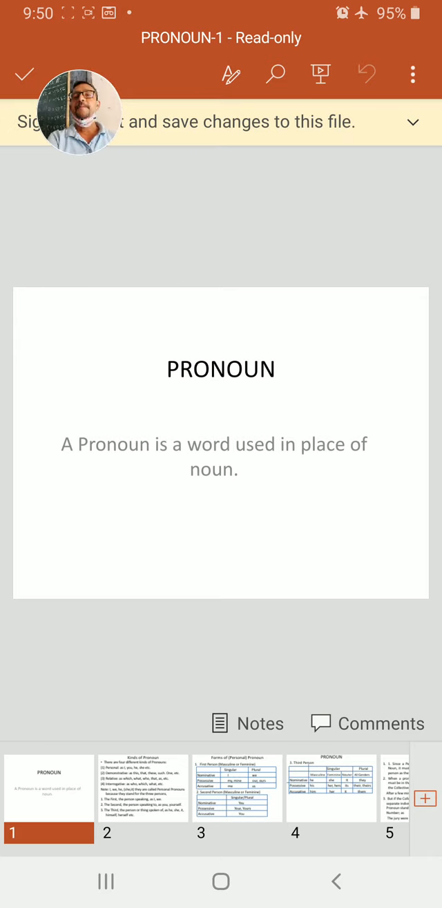
{"action": "left_click", "coordinate": [143, 788]}
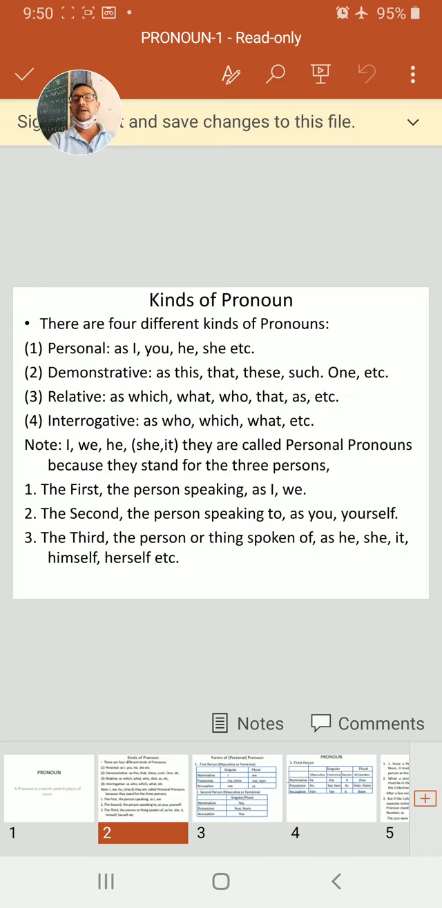